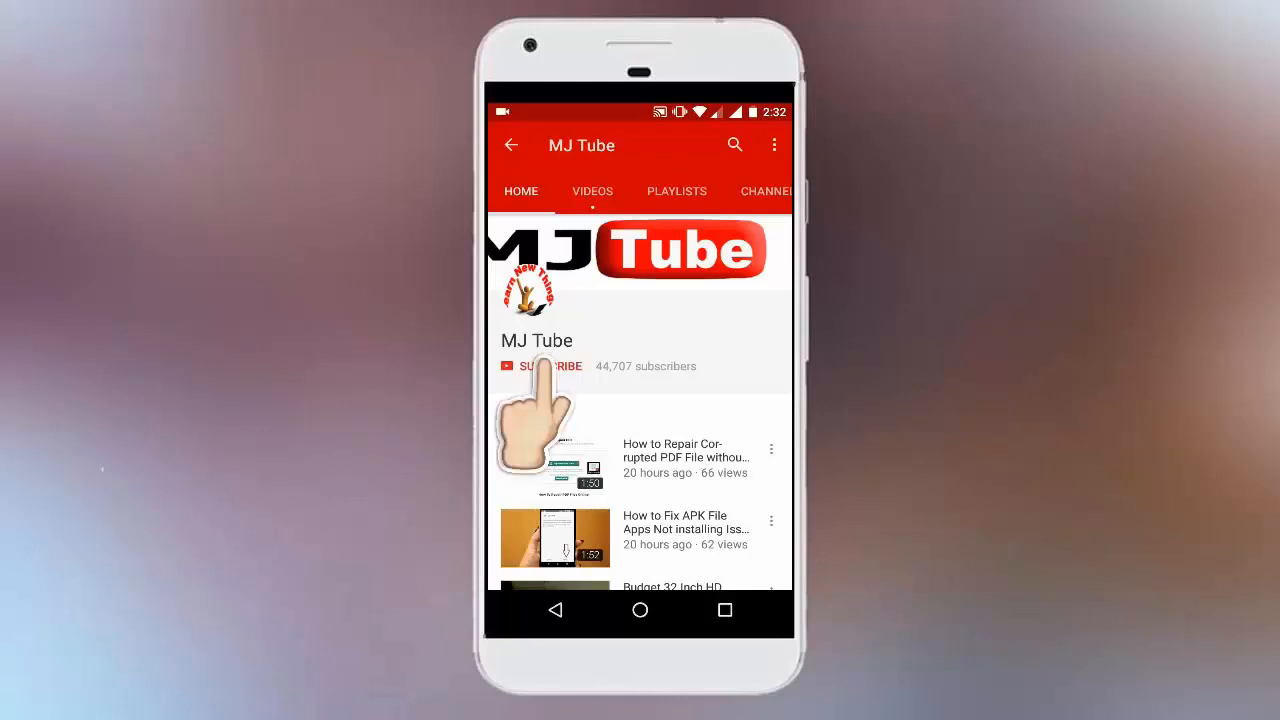
Step: Bring the Chrome window with the MJ Tube YouTube Videos page to the front
click(540, 366)
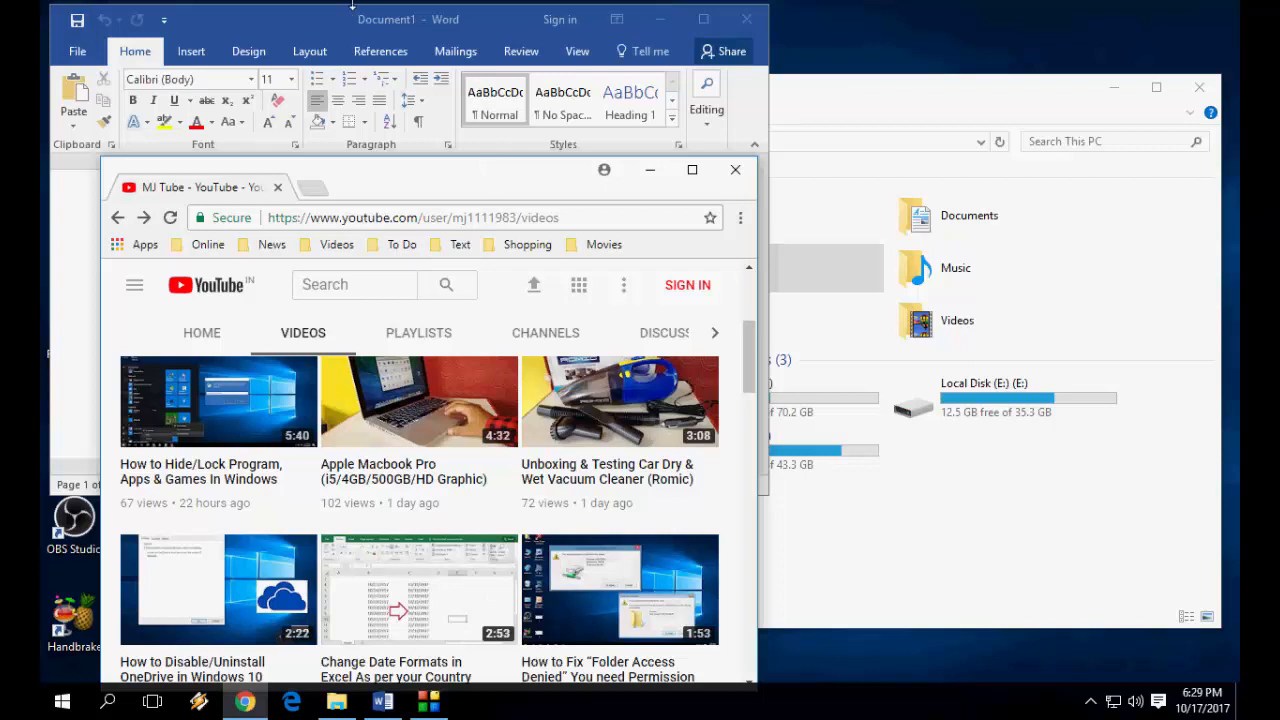
click(703, 18)
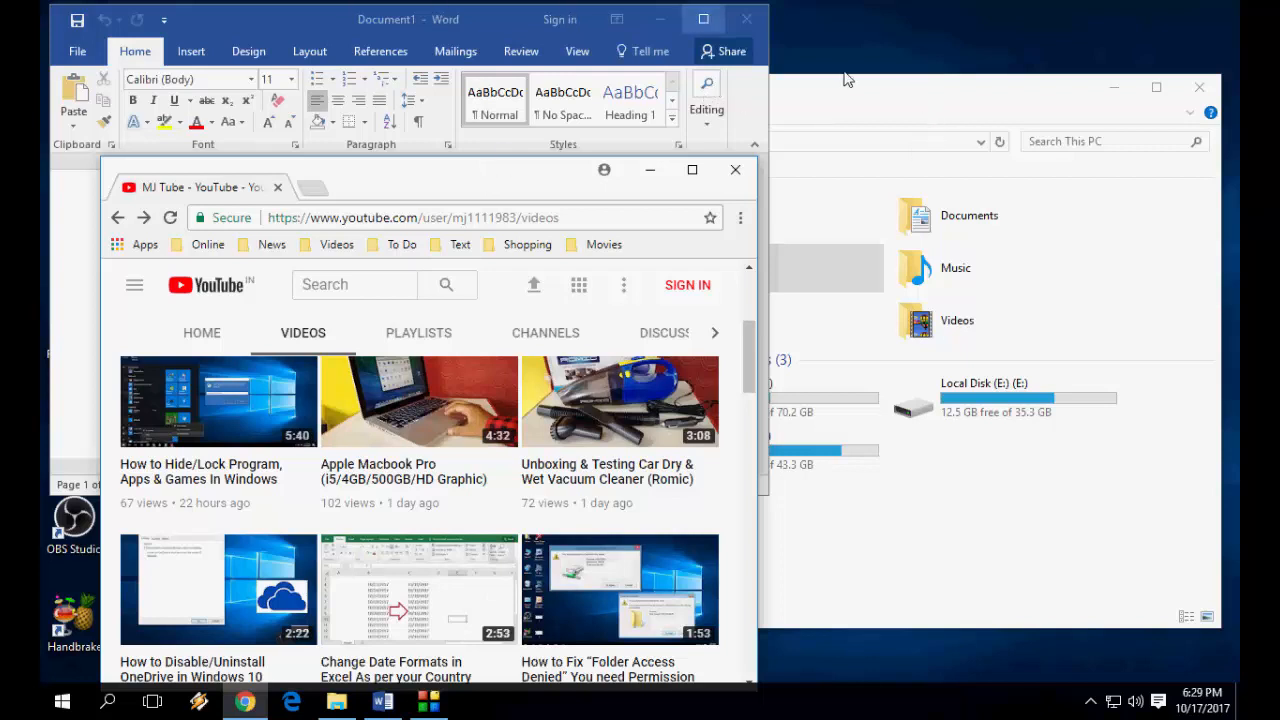
mouse_move(452, 172)
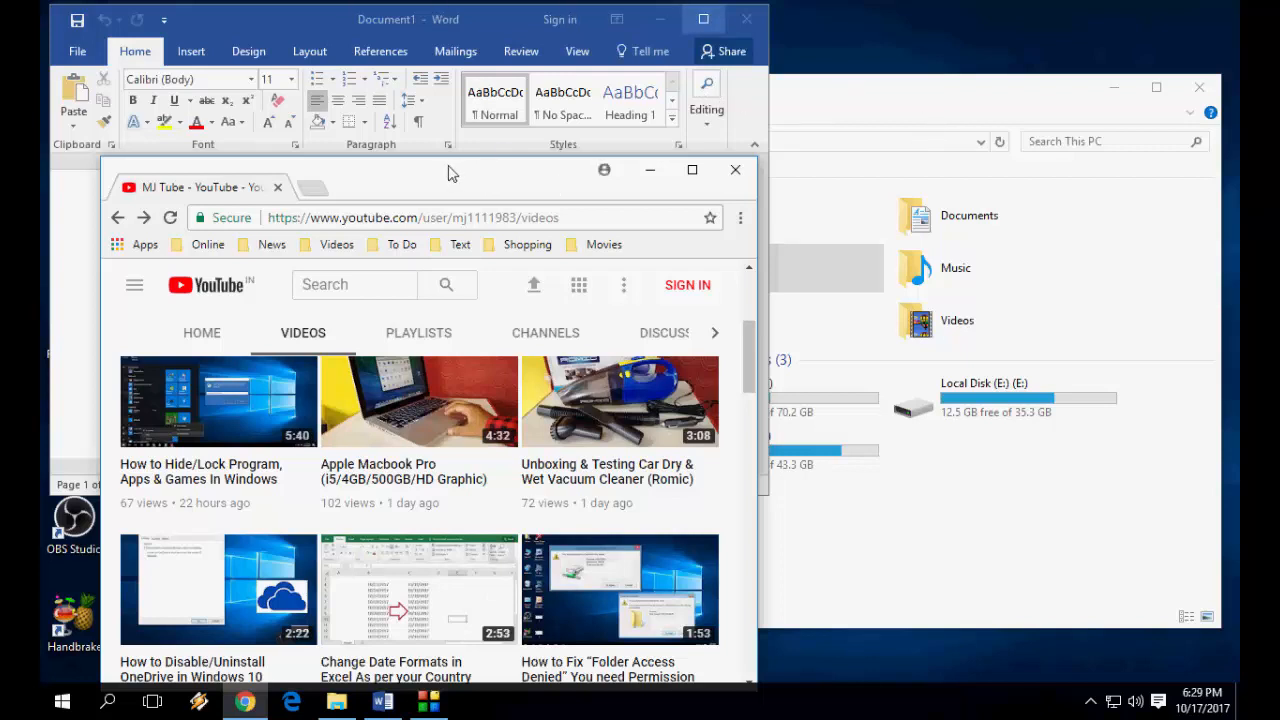
Step: Shake the Chrome title bar so Word and File Explorer minimize
drag(447, 170, 500, 157)
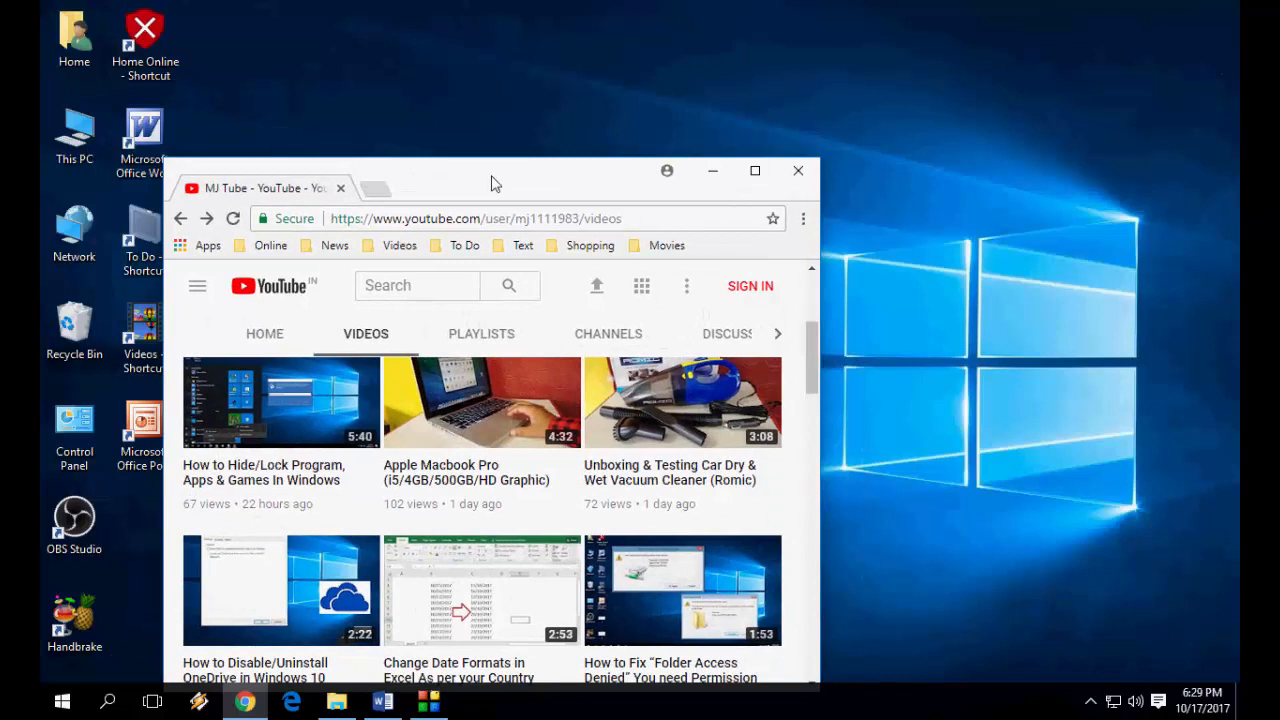
mouse_move(572, 8)
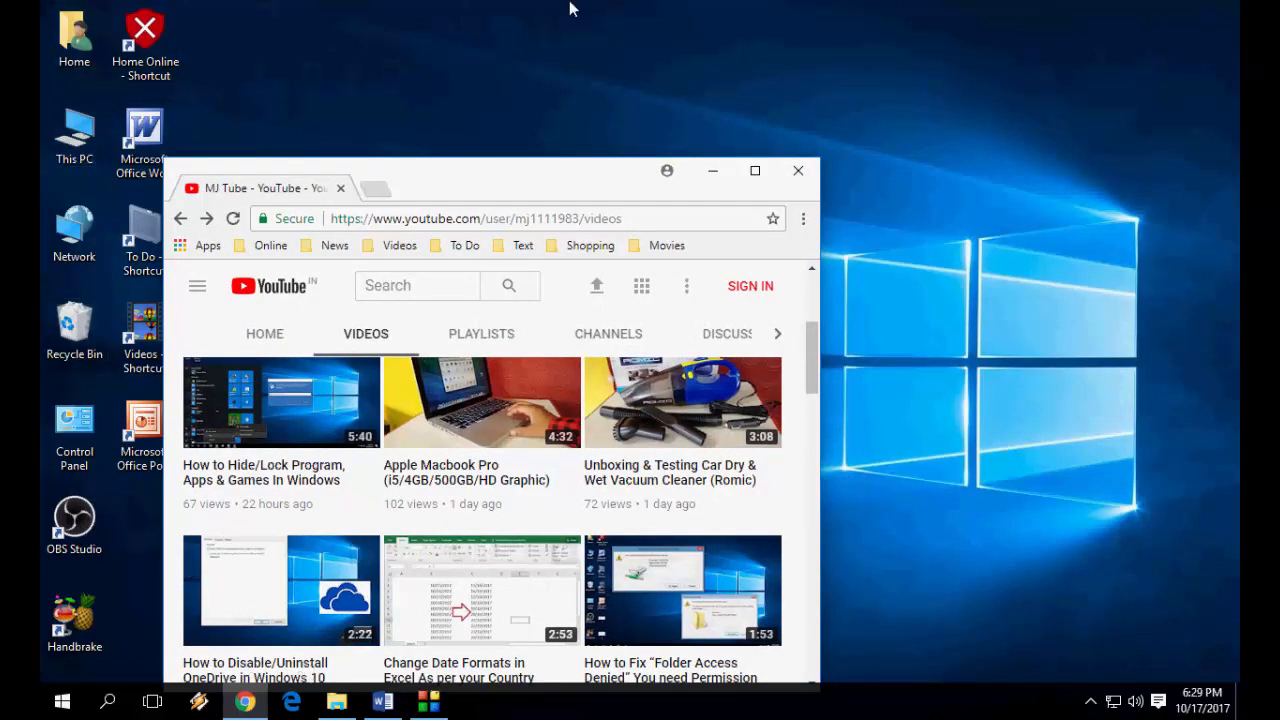
mouse_move(1058, 415)
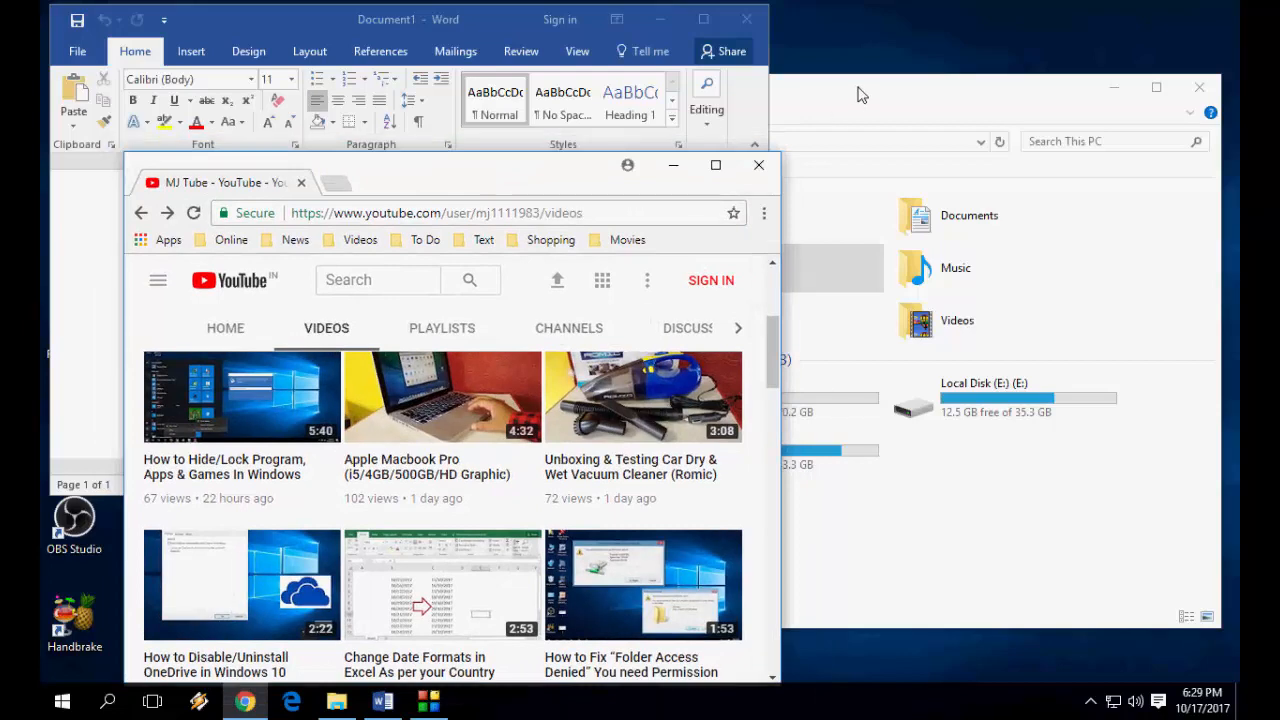
Step: Shake the Chrome window again to restore Word and File Explorer
click(337, 700)
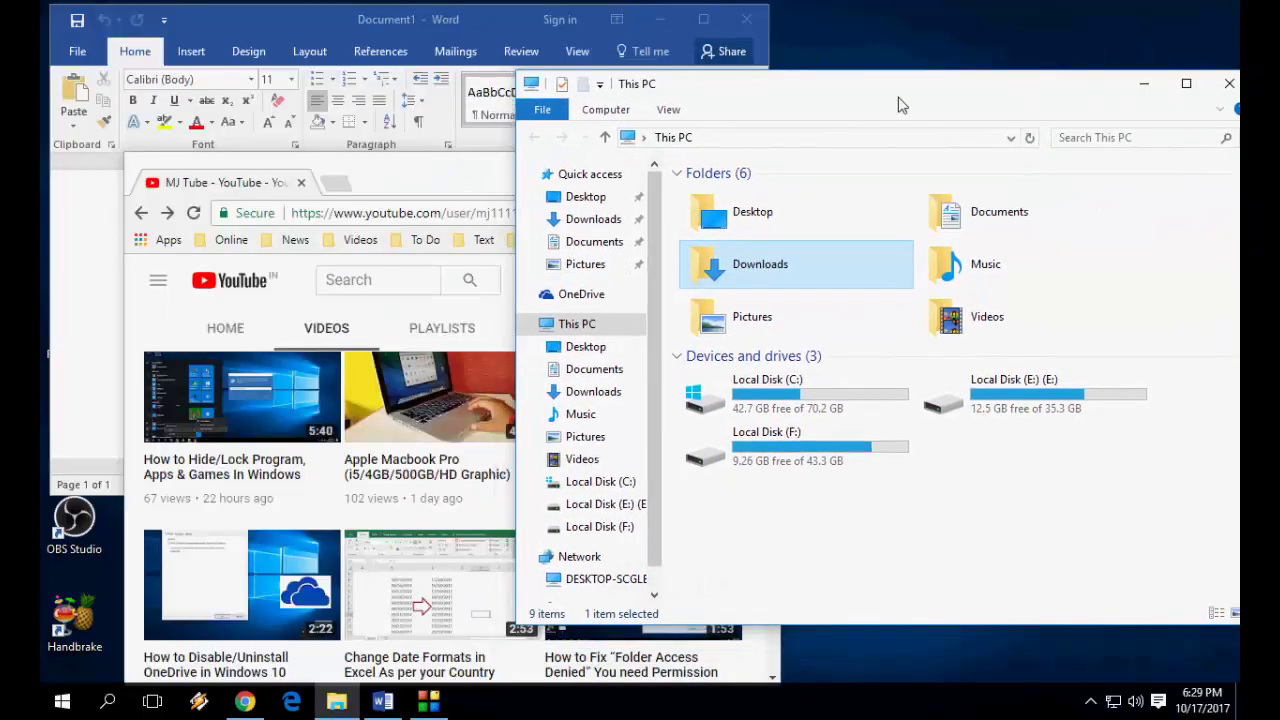
mouse_move(1032, 98)
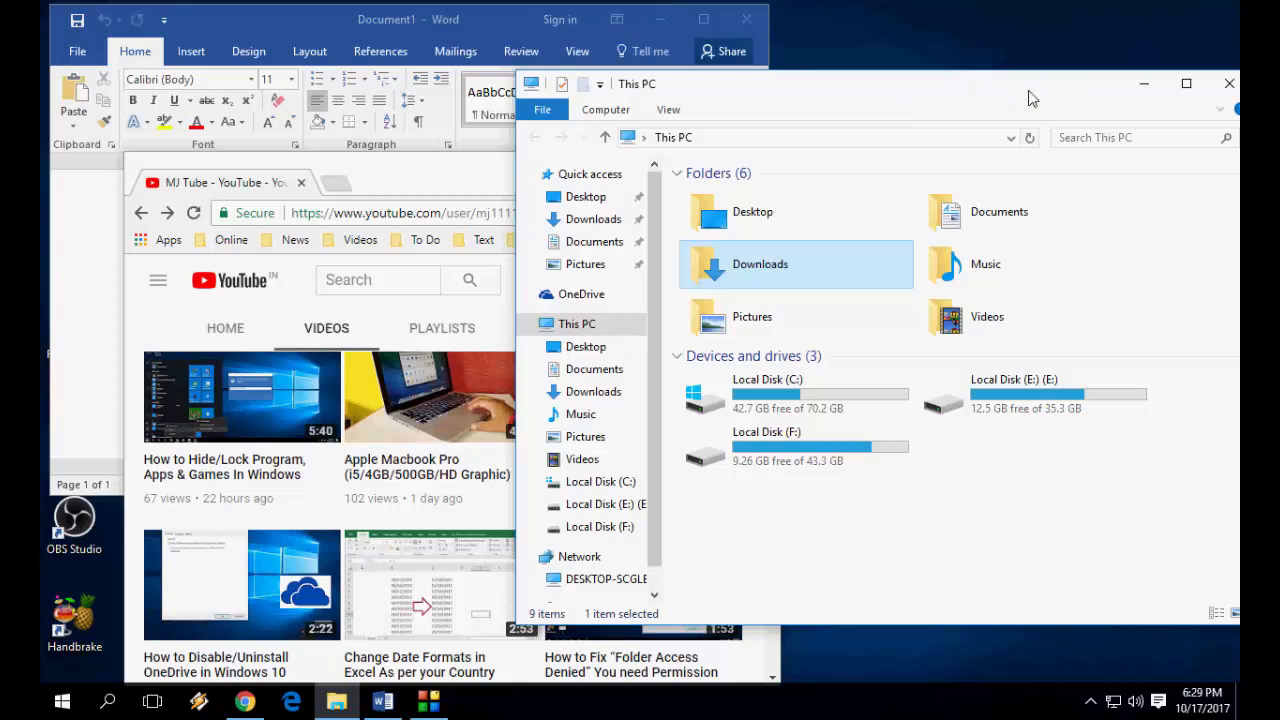
mouse_move(407, 422)
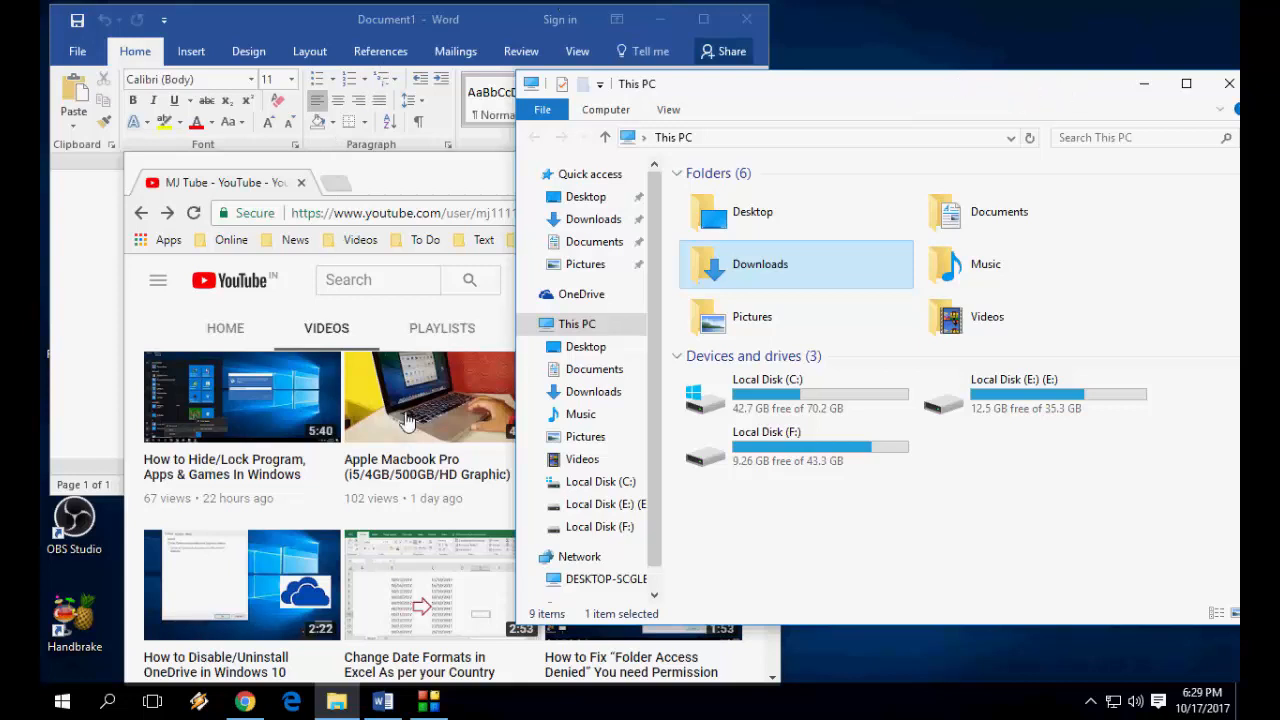
mouse_move(438, 190)
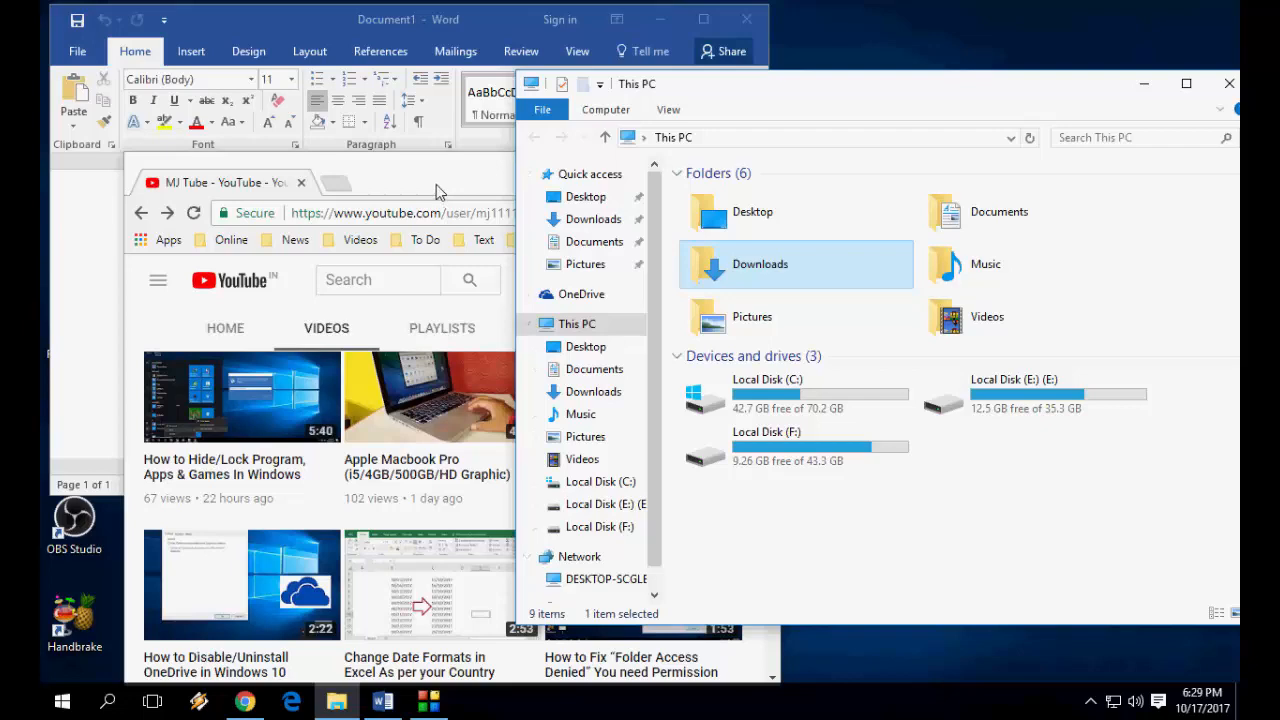
Step: Shake Chrome once more so Word and File Explorer minimize again
click(1229, 83)
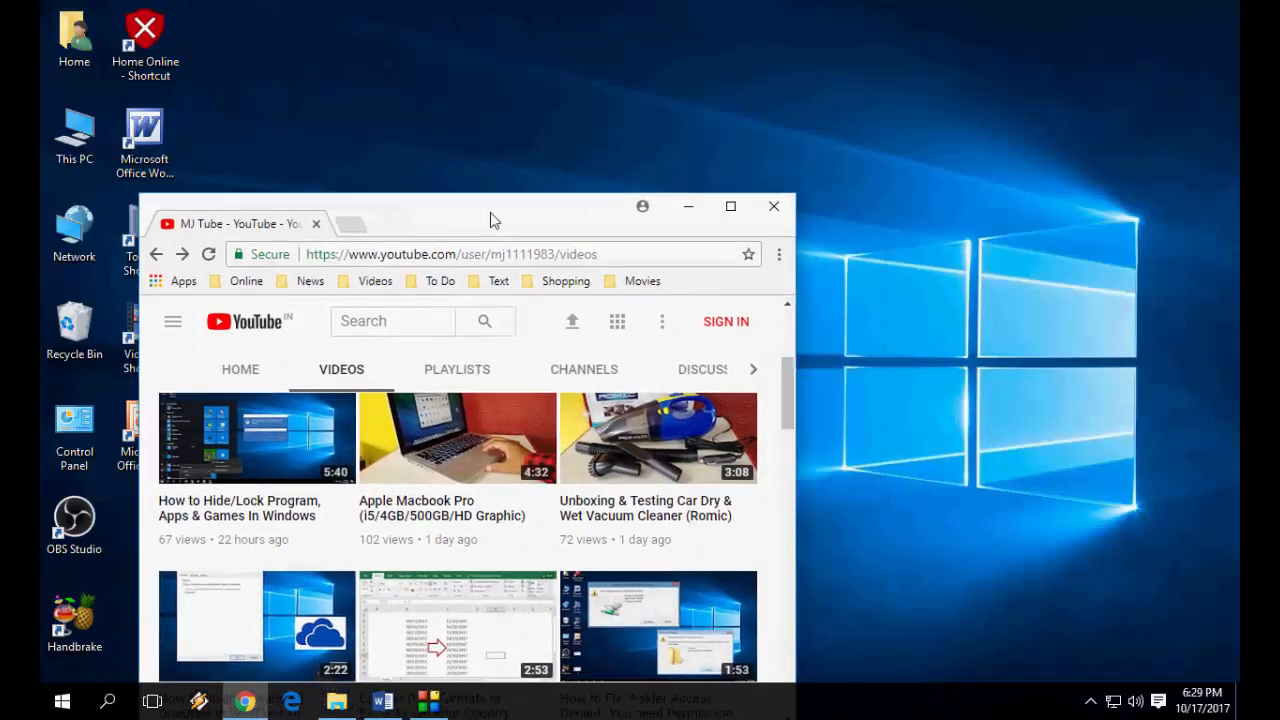